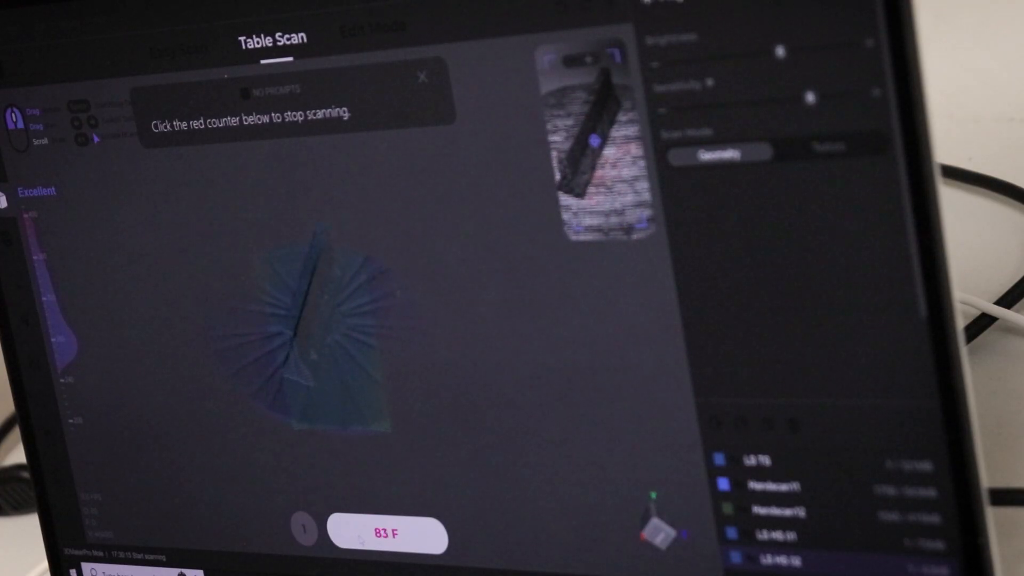
- Create a construction plane offset 60 mm beside the scanned truck cab
left_click(545, 33)
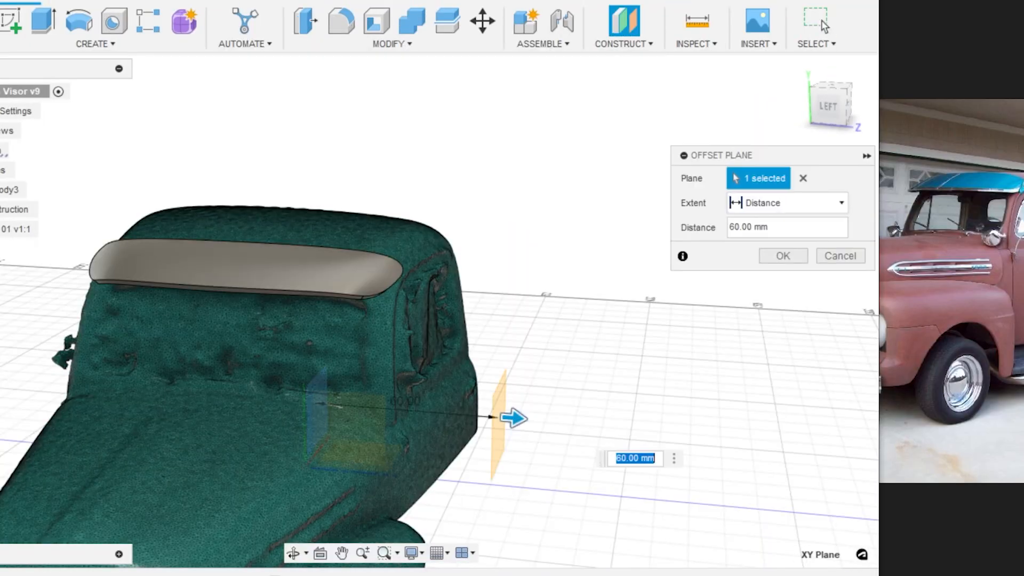
left_click(782, 256)
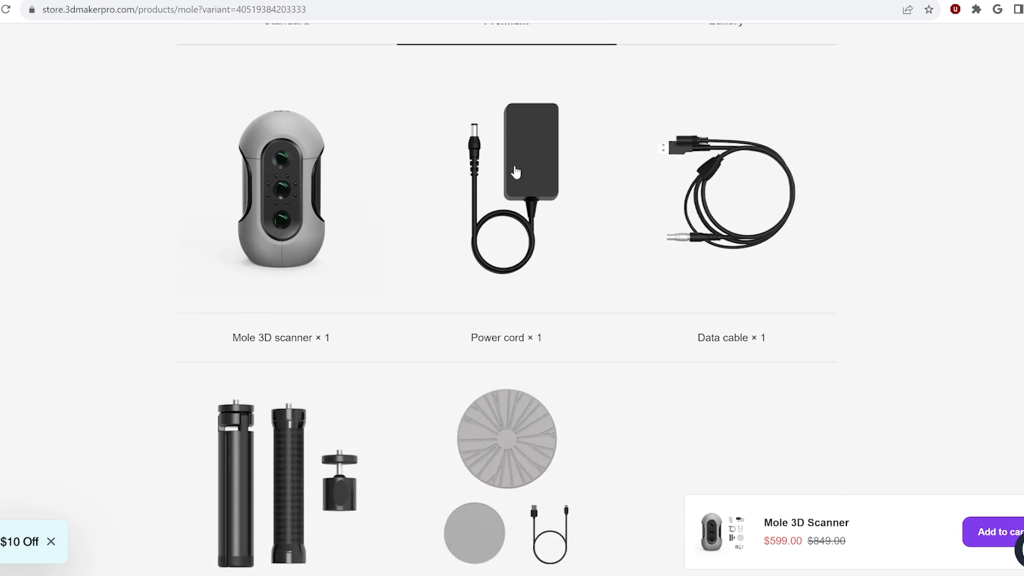
- Show the Premium package's box contents on the Mole 3D scanner product page
scroll("up", 3)
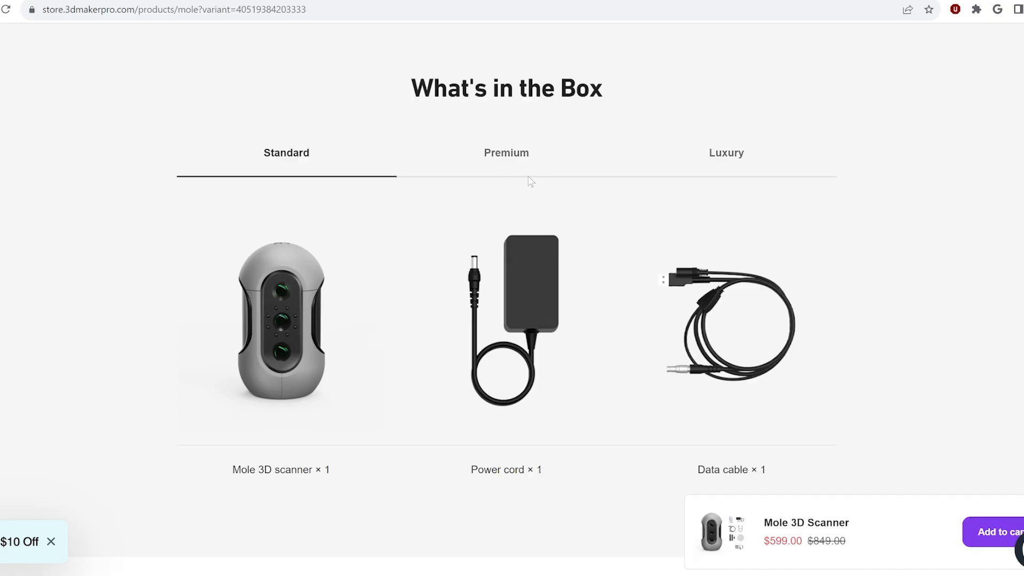
left_click(506, 153)
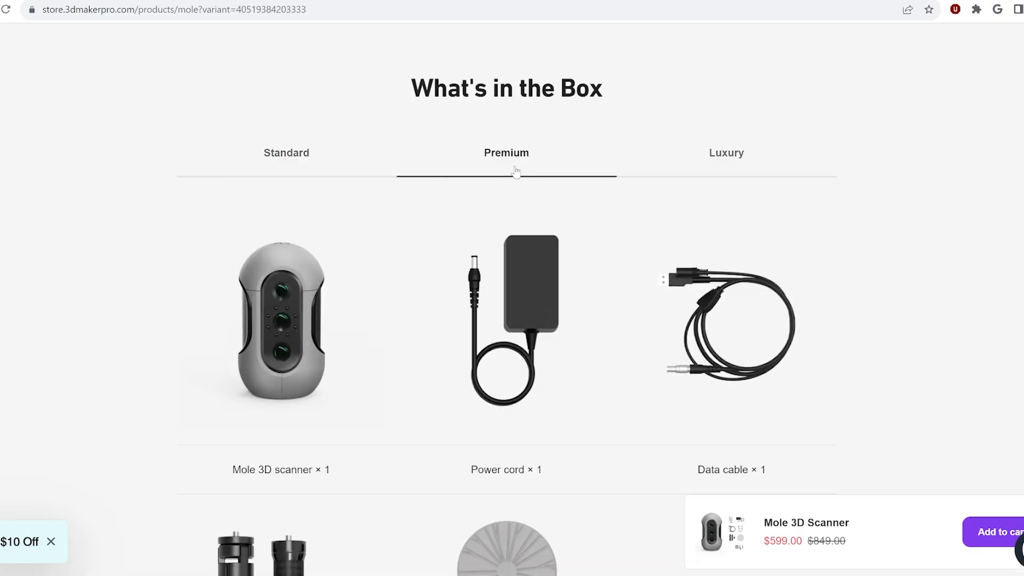
scroll("down", 3)
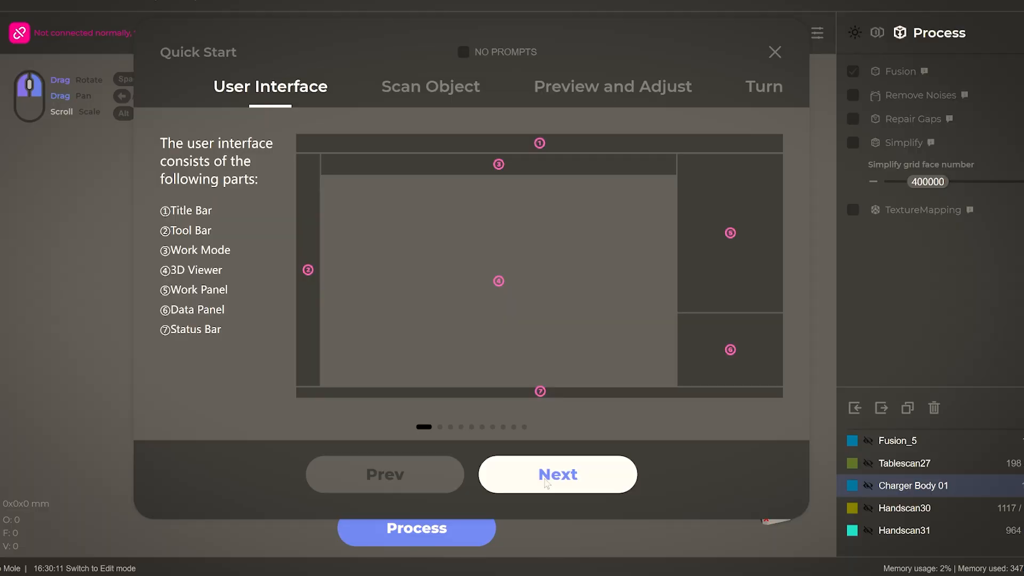
- Advance the Quick Start guide toward the Scanner settings showing the Mole device
left_click(556, 474)
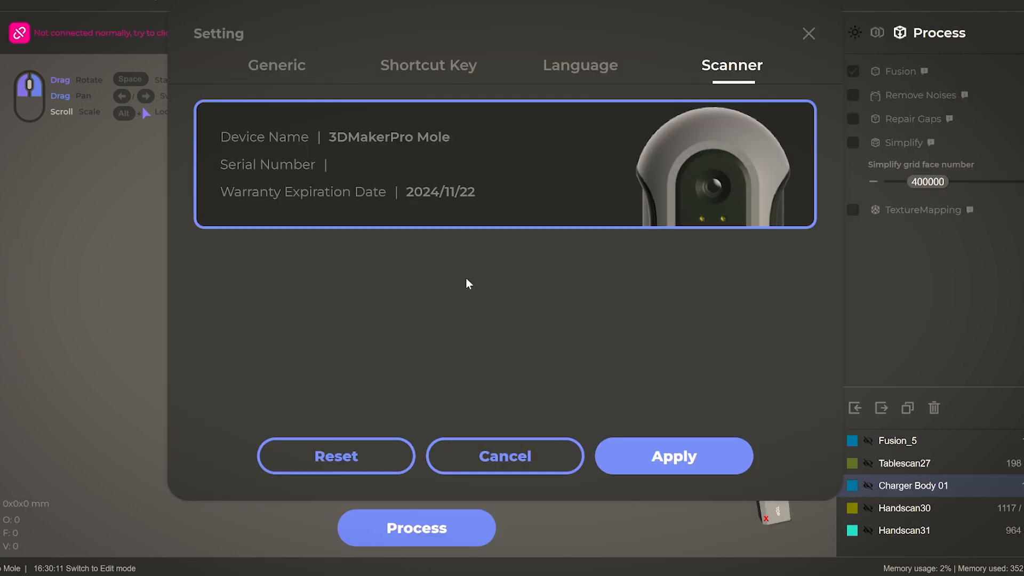
mouse_move(652, 265)
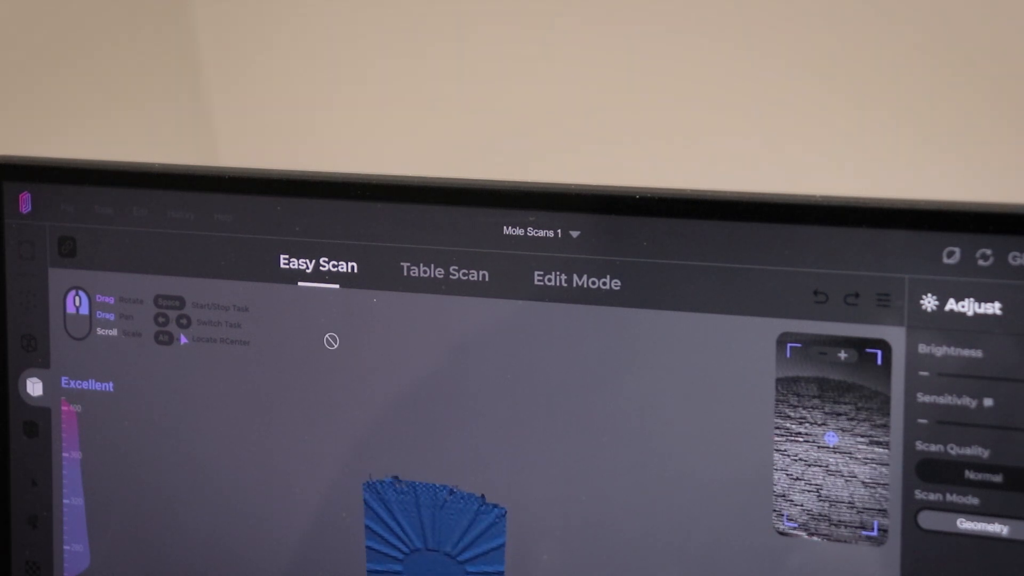
- Switch Mole Scans 1 to Table Scan mode
left_click(444, 272)
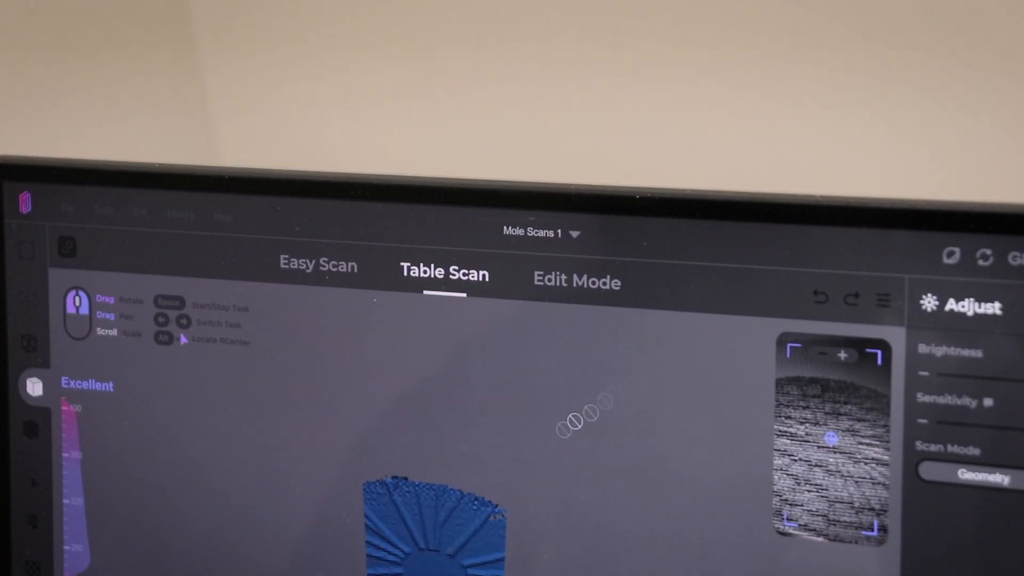